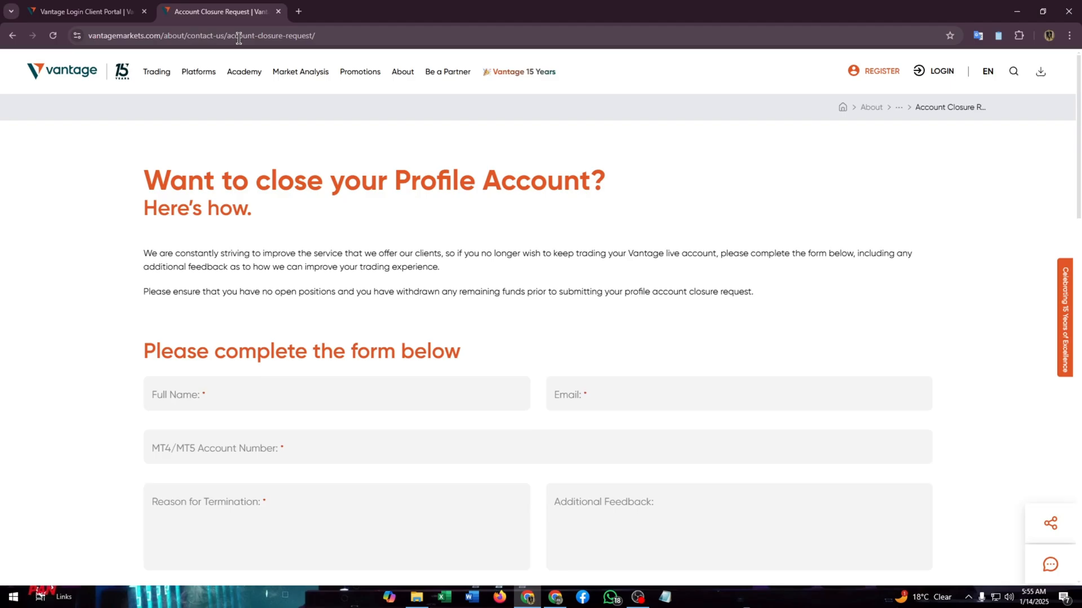
Step: Select the account closure page URL and start a new blank browser tab
left_click(200, 35)
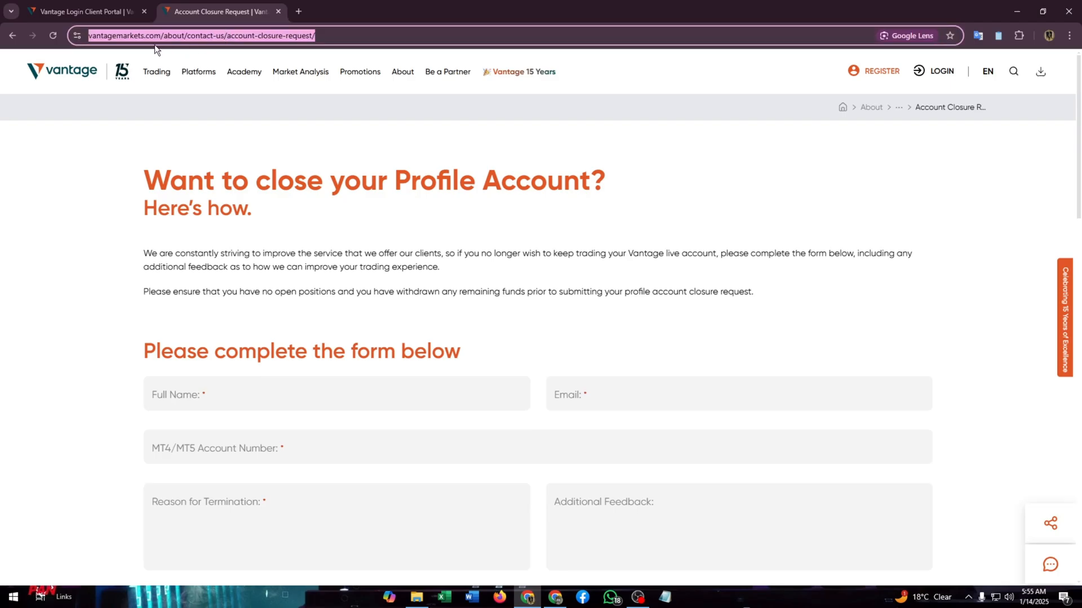
mouse_move(236, 43)
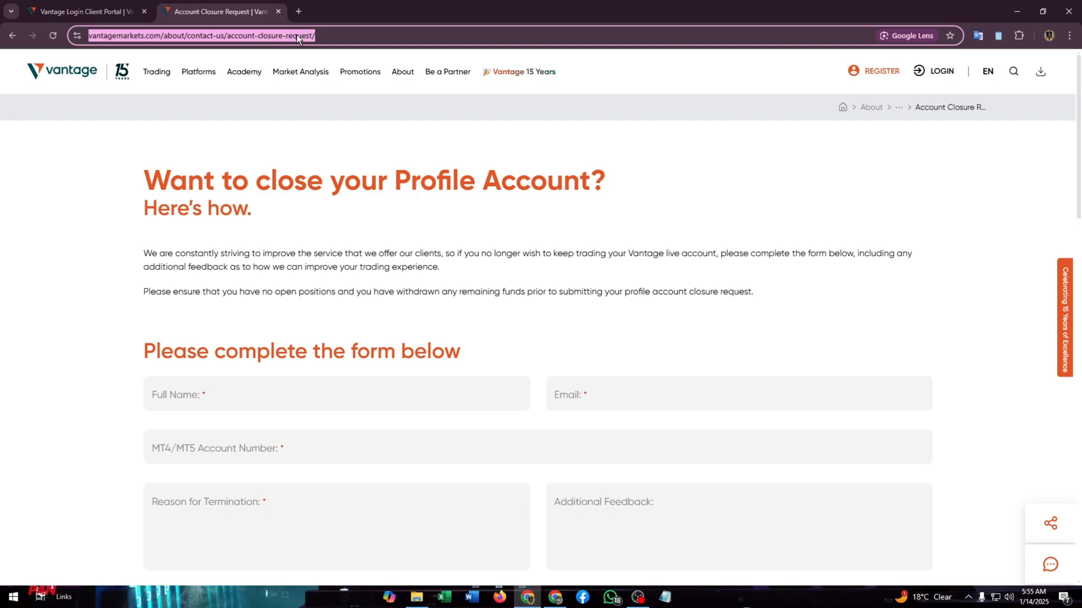
left_click(298, 11)
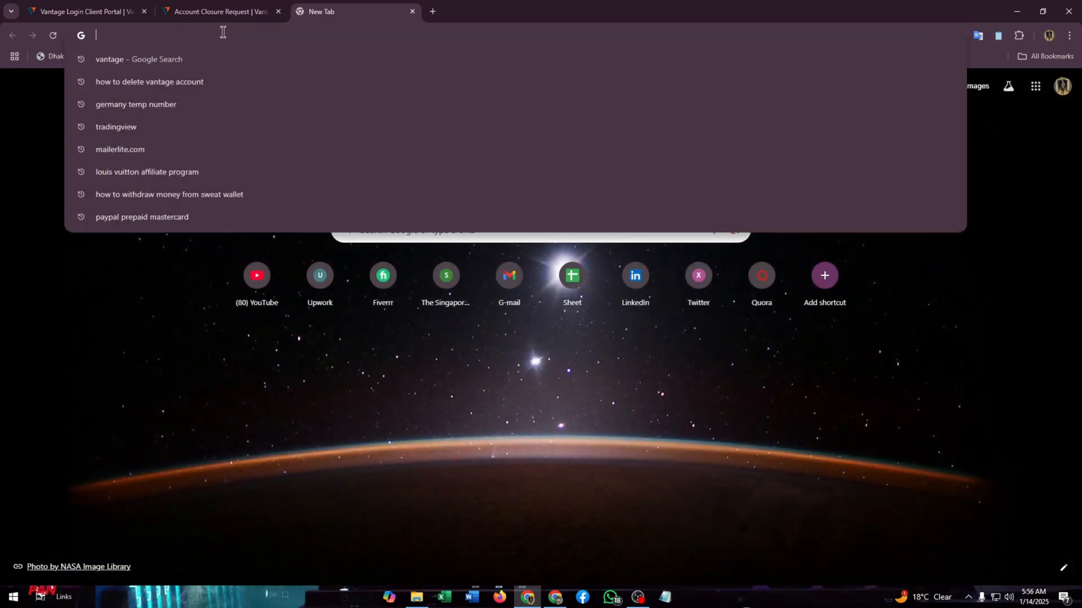
Step: Search 'vantage' in the new tab, then return to the account closure form
type("vantage")
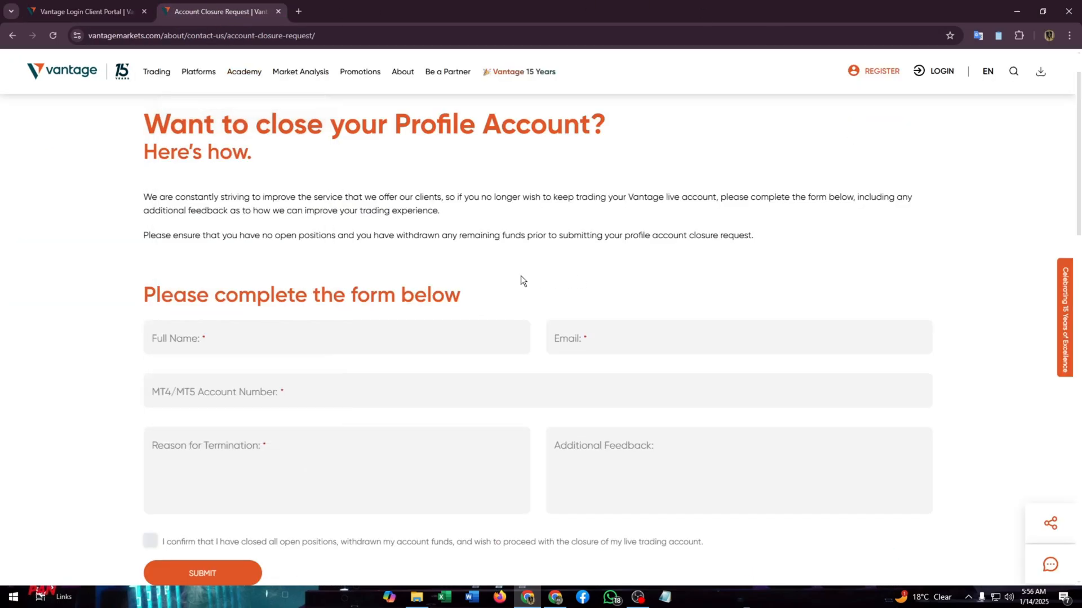
Step: Open the account closure request URL again in a second tab
left_click(537, 391)
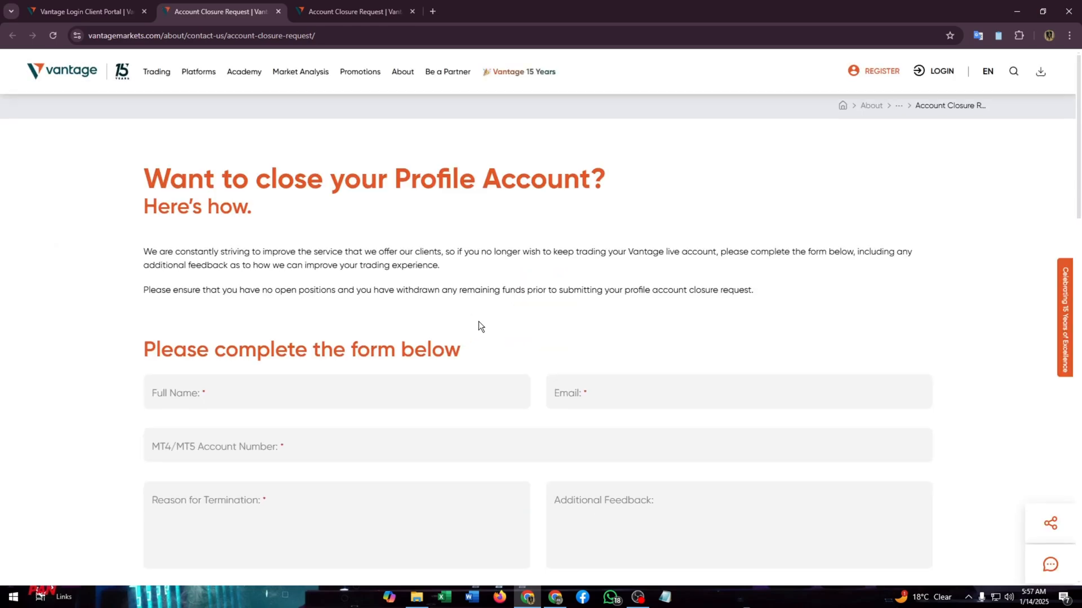
Step: Switch to the Vantage client portal home dashboard showing the MT5 account at 0.00 USD
left_click(83, 12)
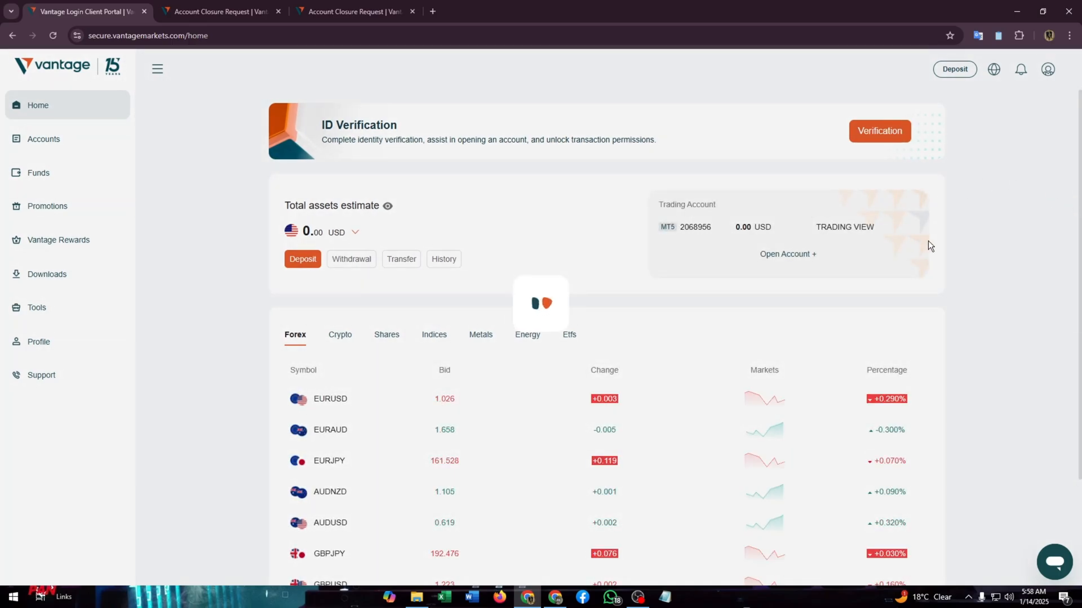